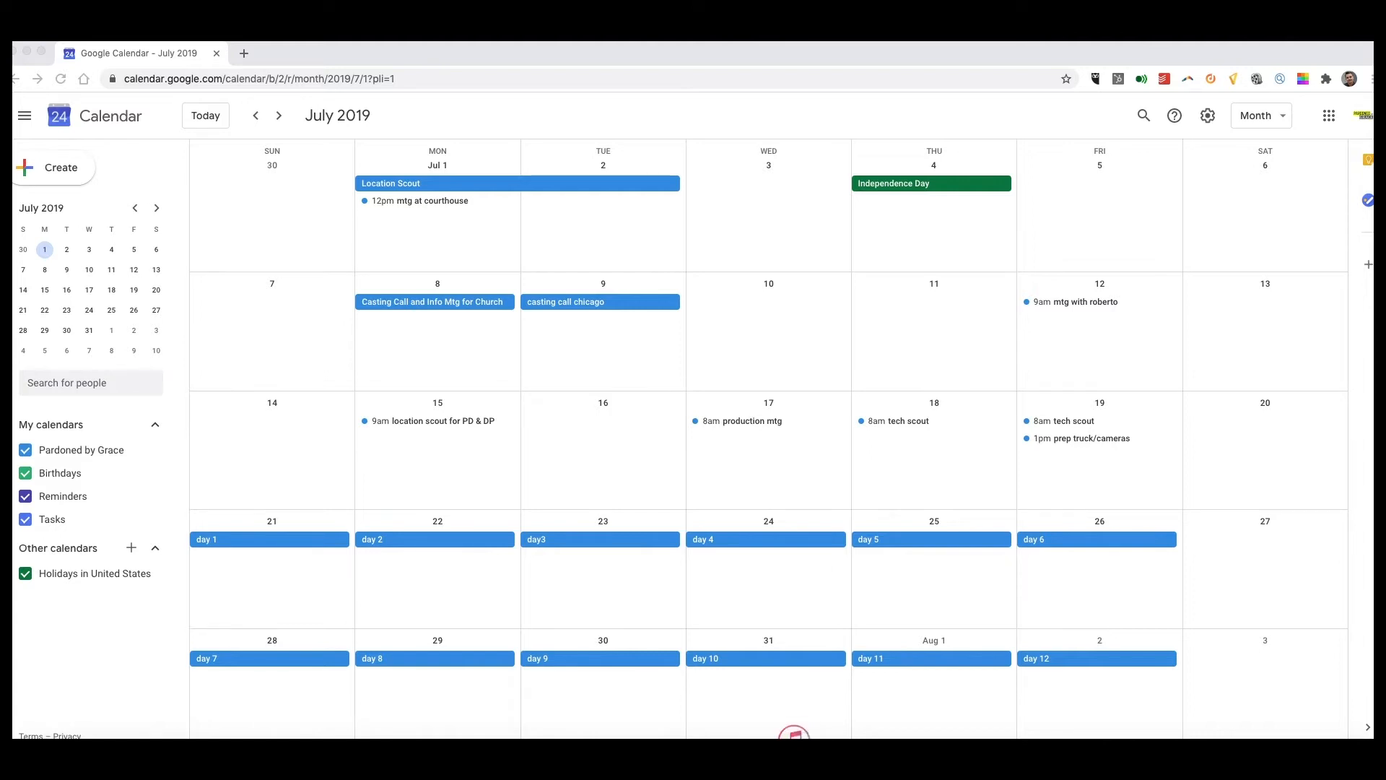
pyautogui.moveTo(494, 329)
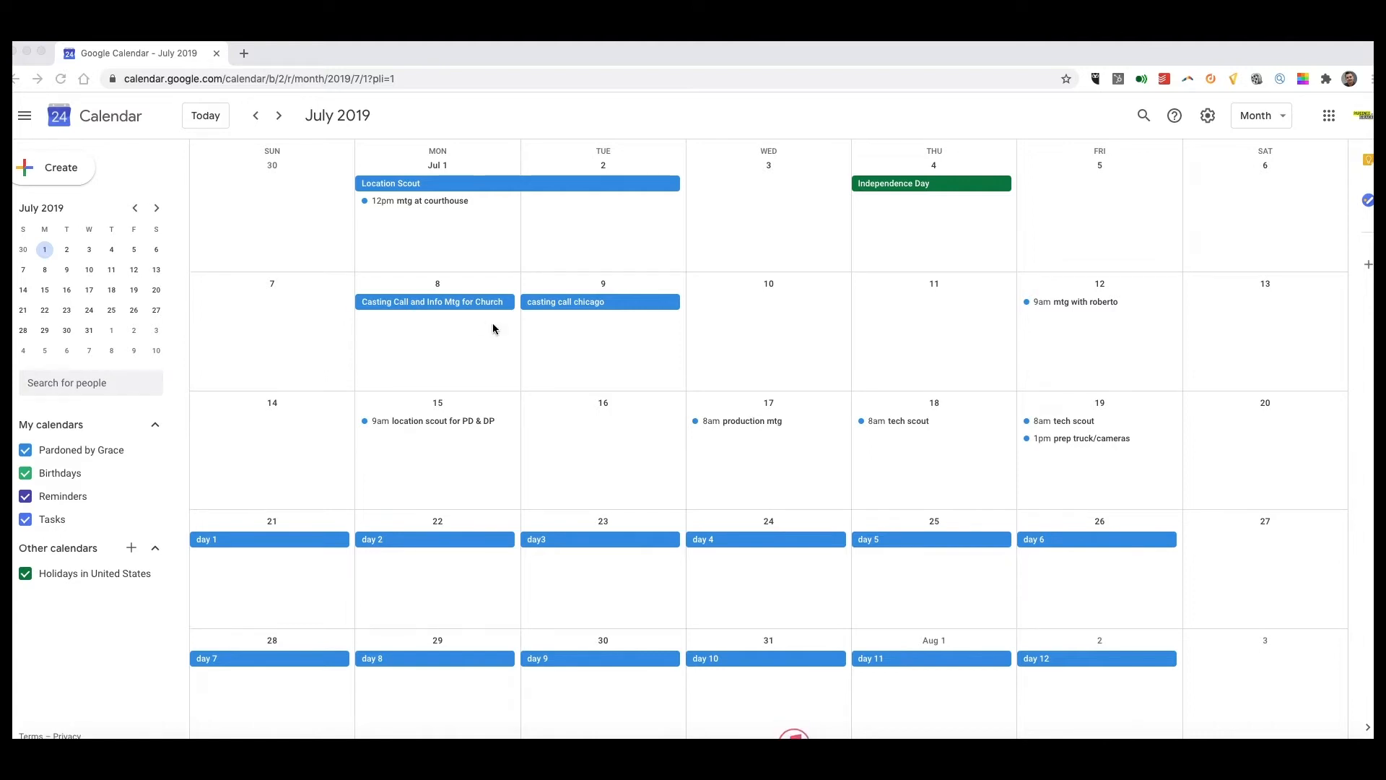
pyautogui.moveTo(274, 543)
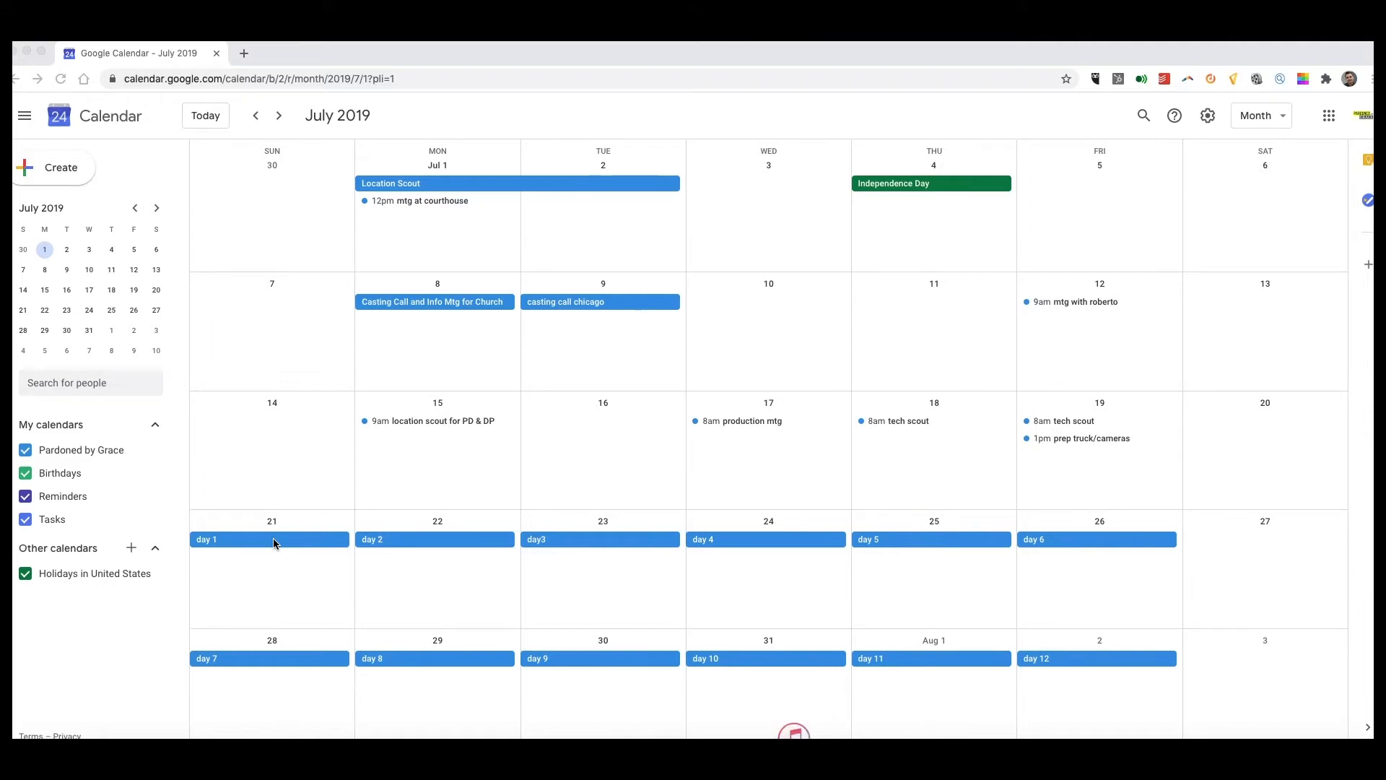
pyautogui.moveTo(751, 501)
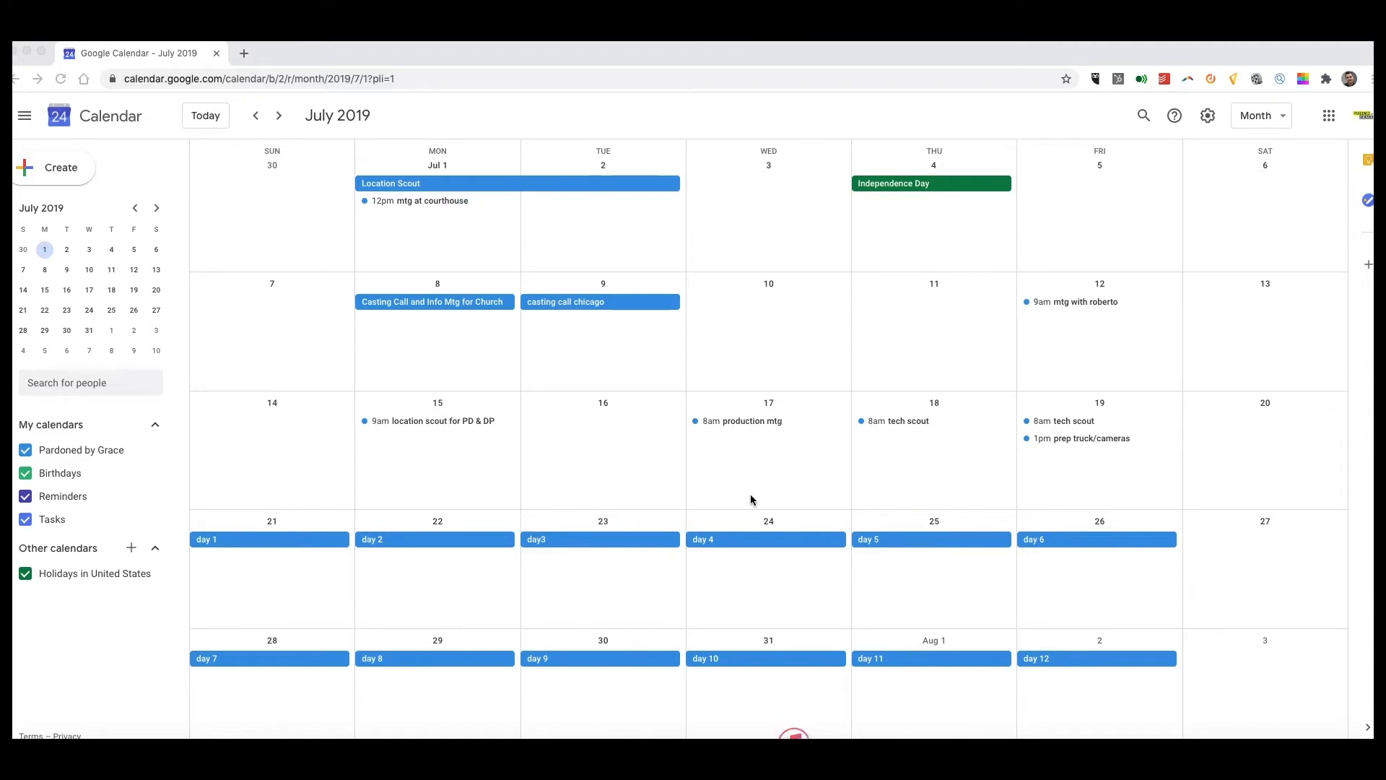
pyautogui.moveTo(742, 429)
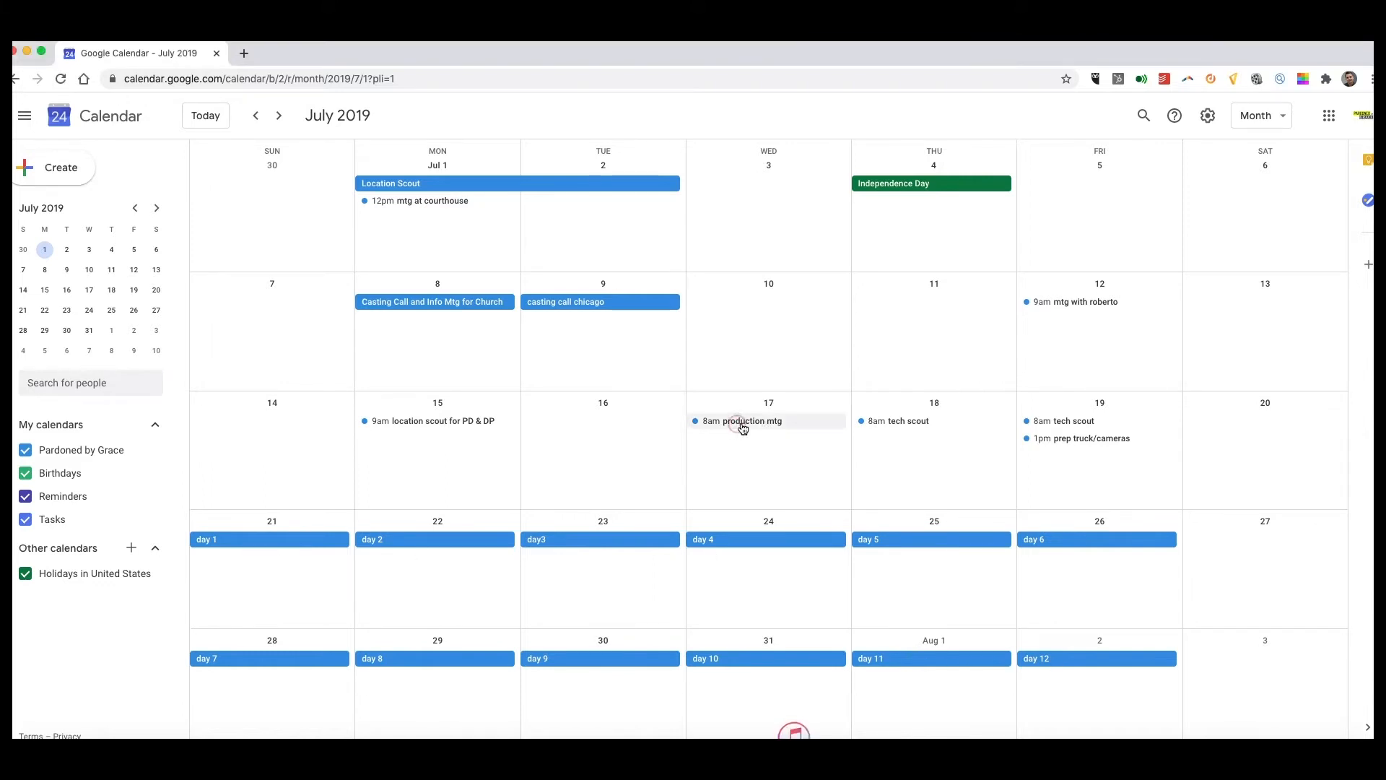
# - Review the details of the July 17 production meeting, then close them
pyautogui.click(740, 421)
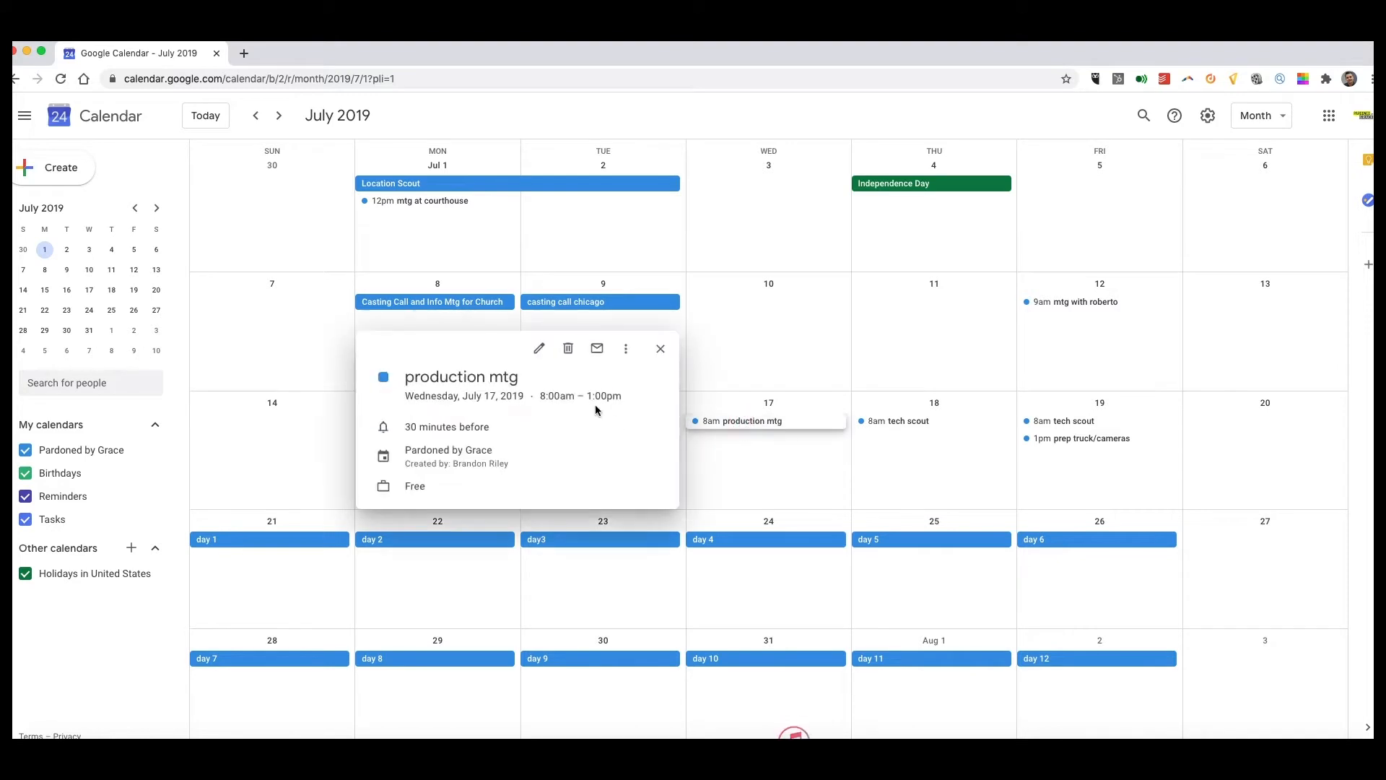
pyautogui.moveTo(660, 348)
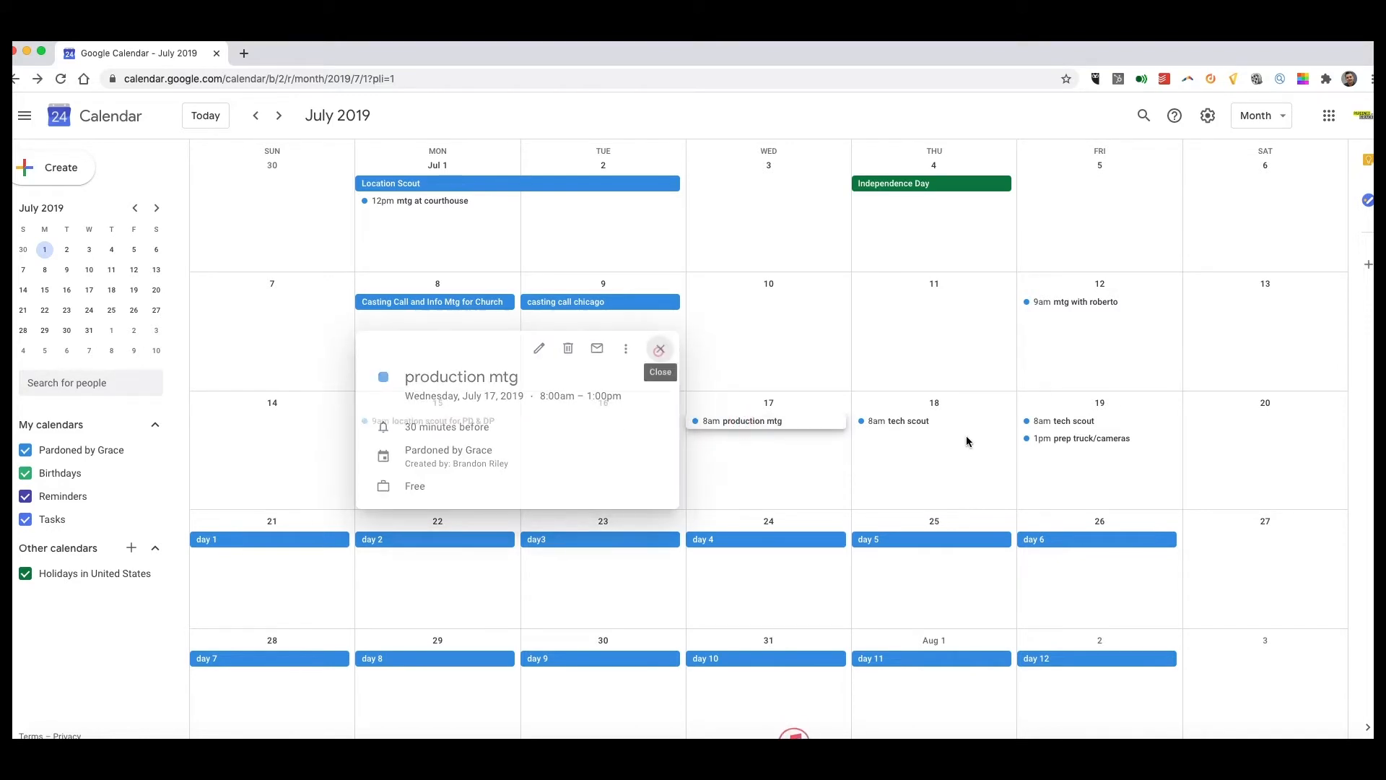
pyautogui.click(659, 348)
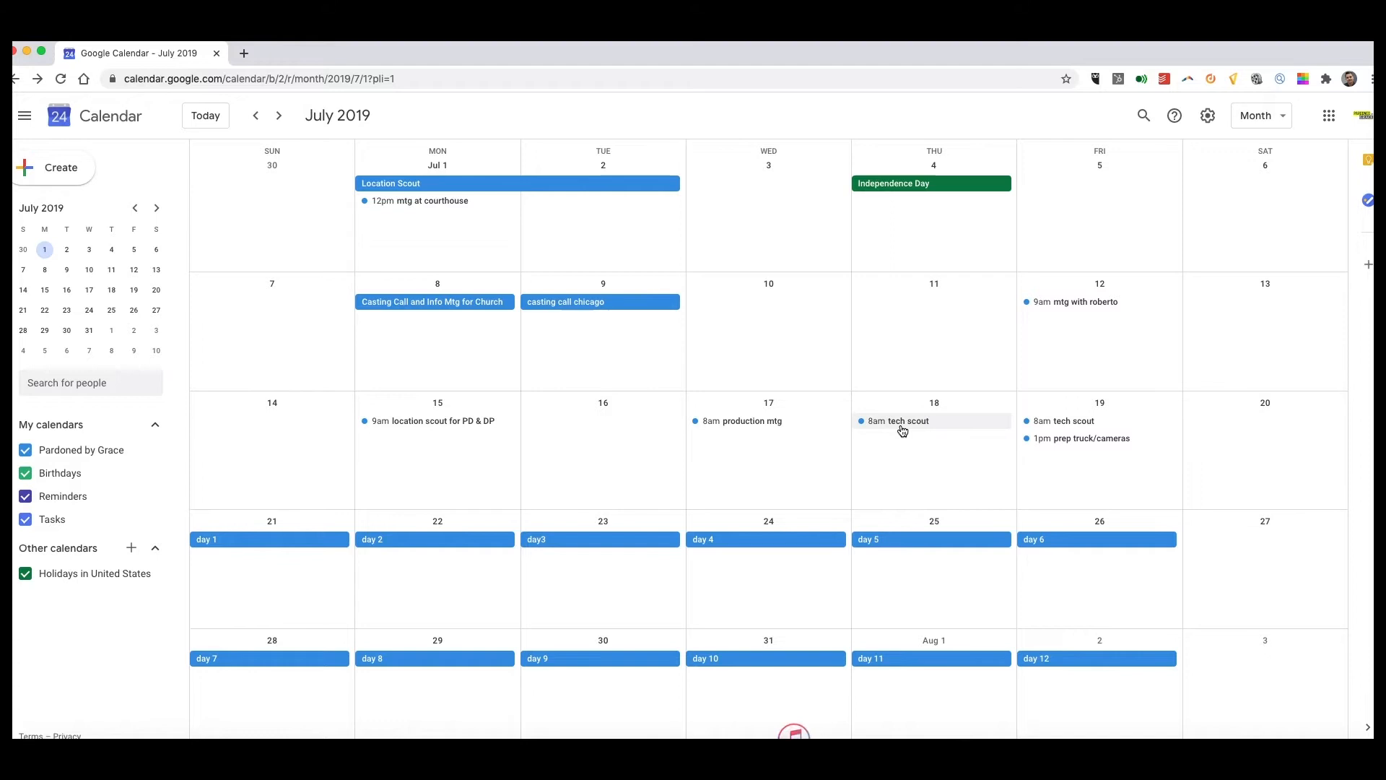
pyautogui.moveTo(1066, 430)
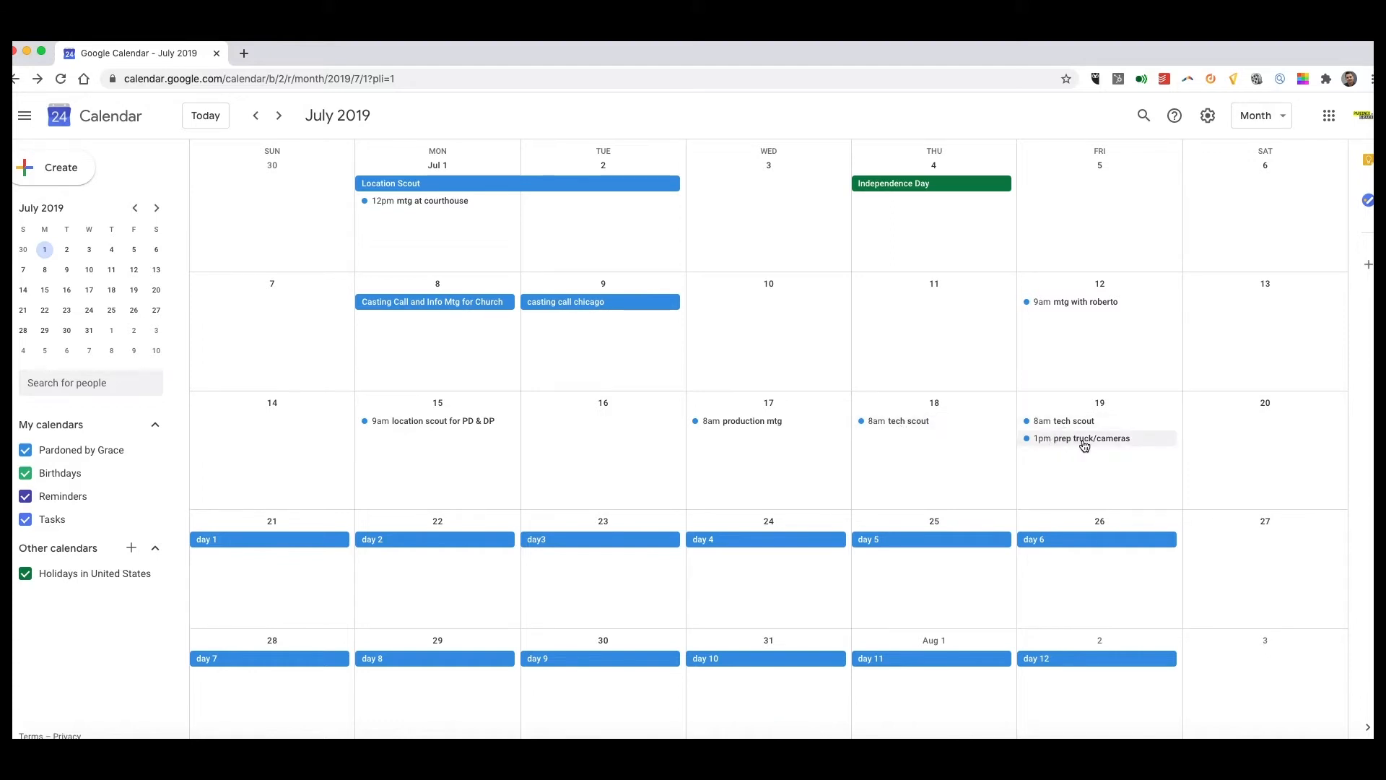
pyautogui.moveTo(419, 245)
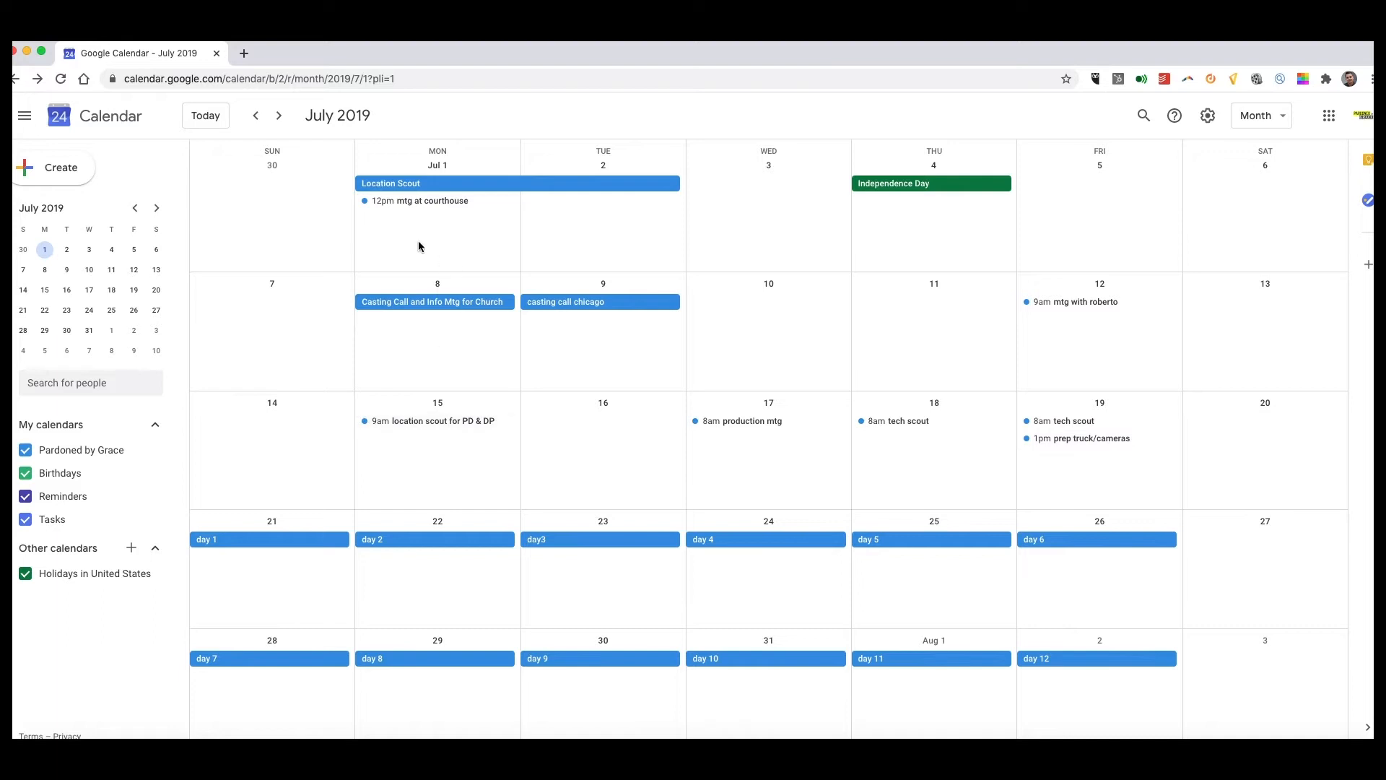
pyautogui.moveTo(1029, 286)
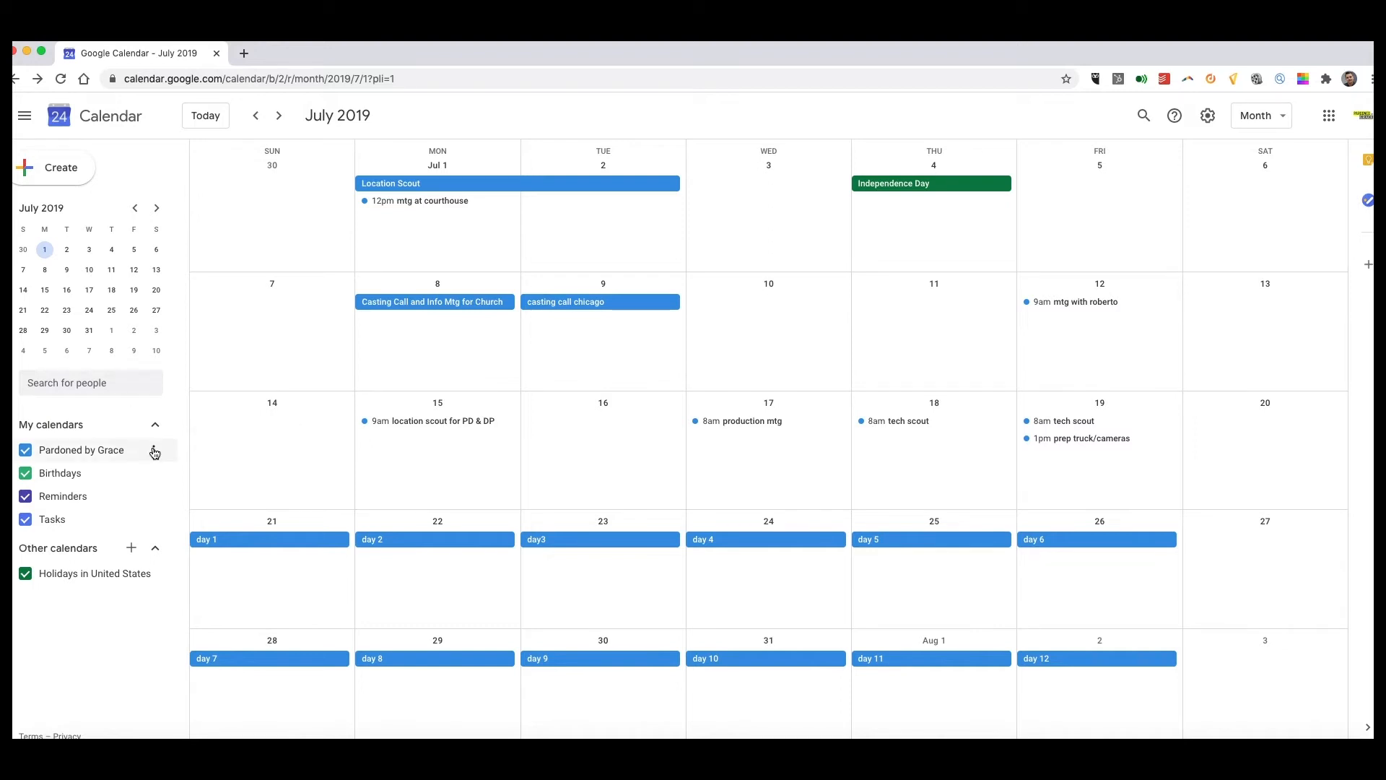
pyautogui.moveTo(154, 451)
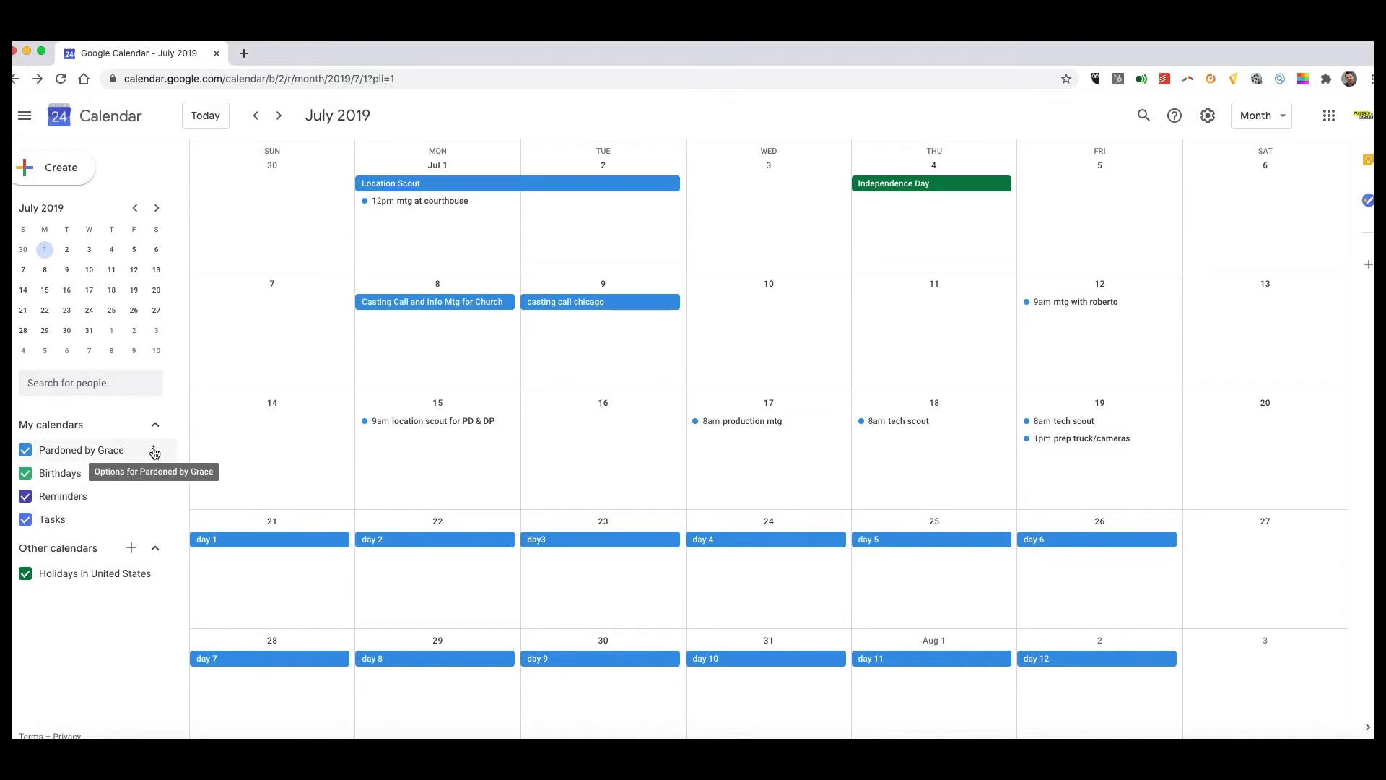
# - Open Settings and sharing for the Pardoned by Grace calendar from My calendars
pyautogui.click(154, 450)
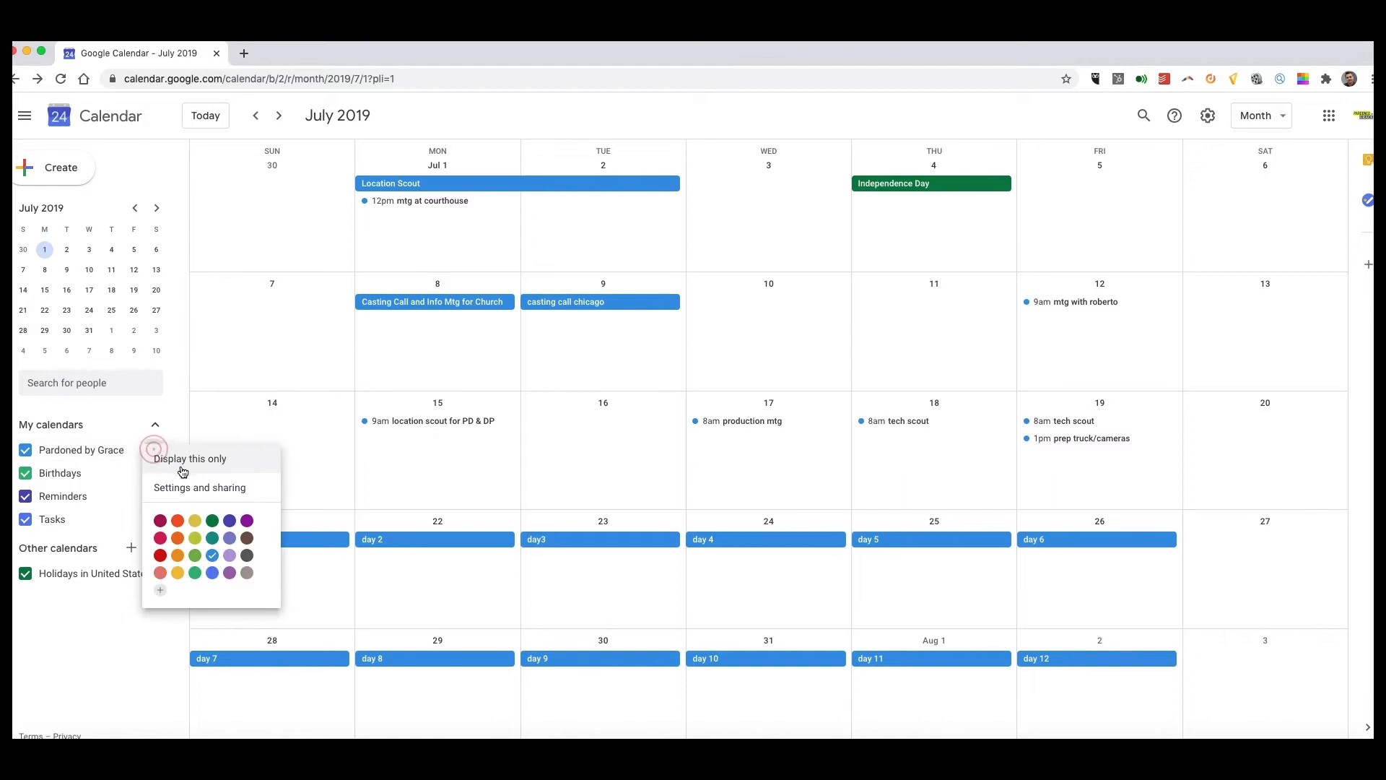
pyautogui.click(199, 487)
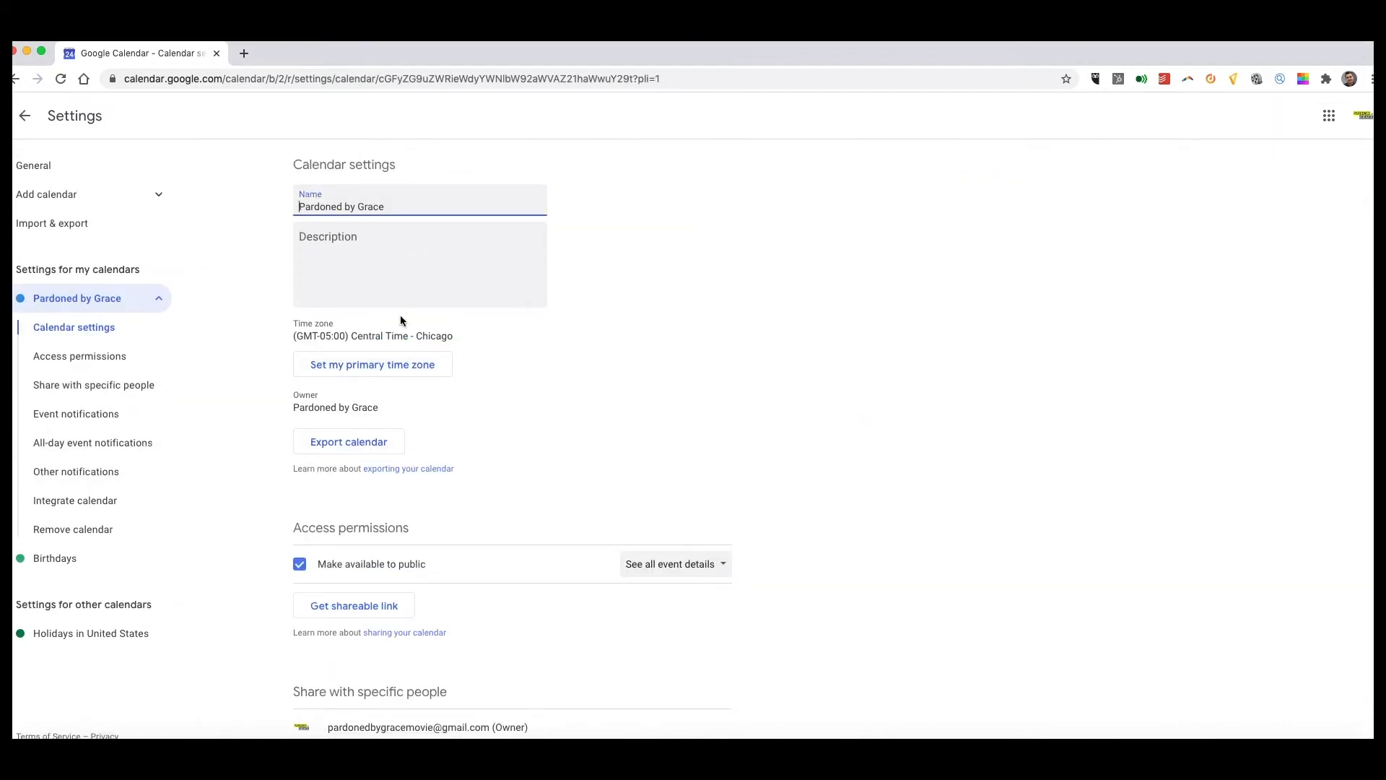
pyautogui.moveTo(471, 370)
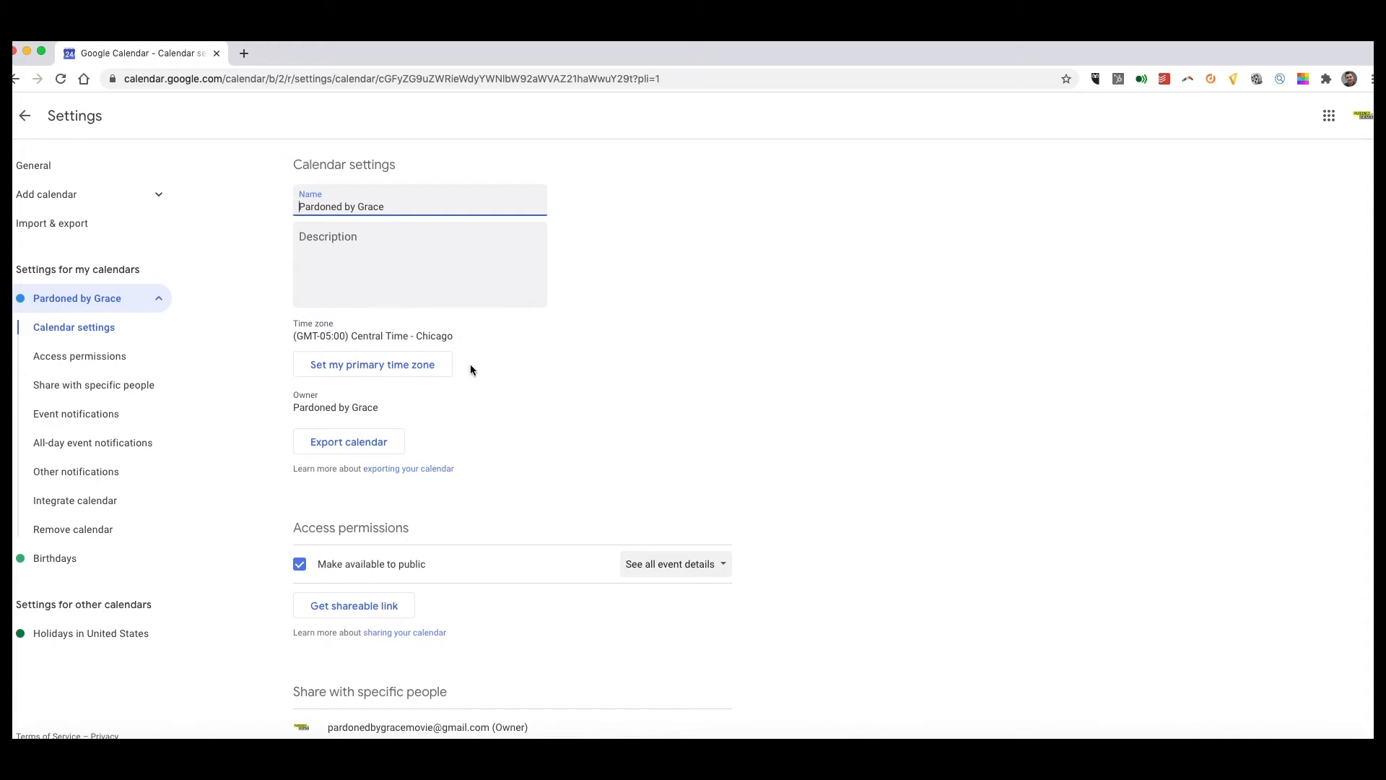
pyautogui.scroll(-3)
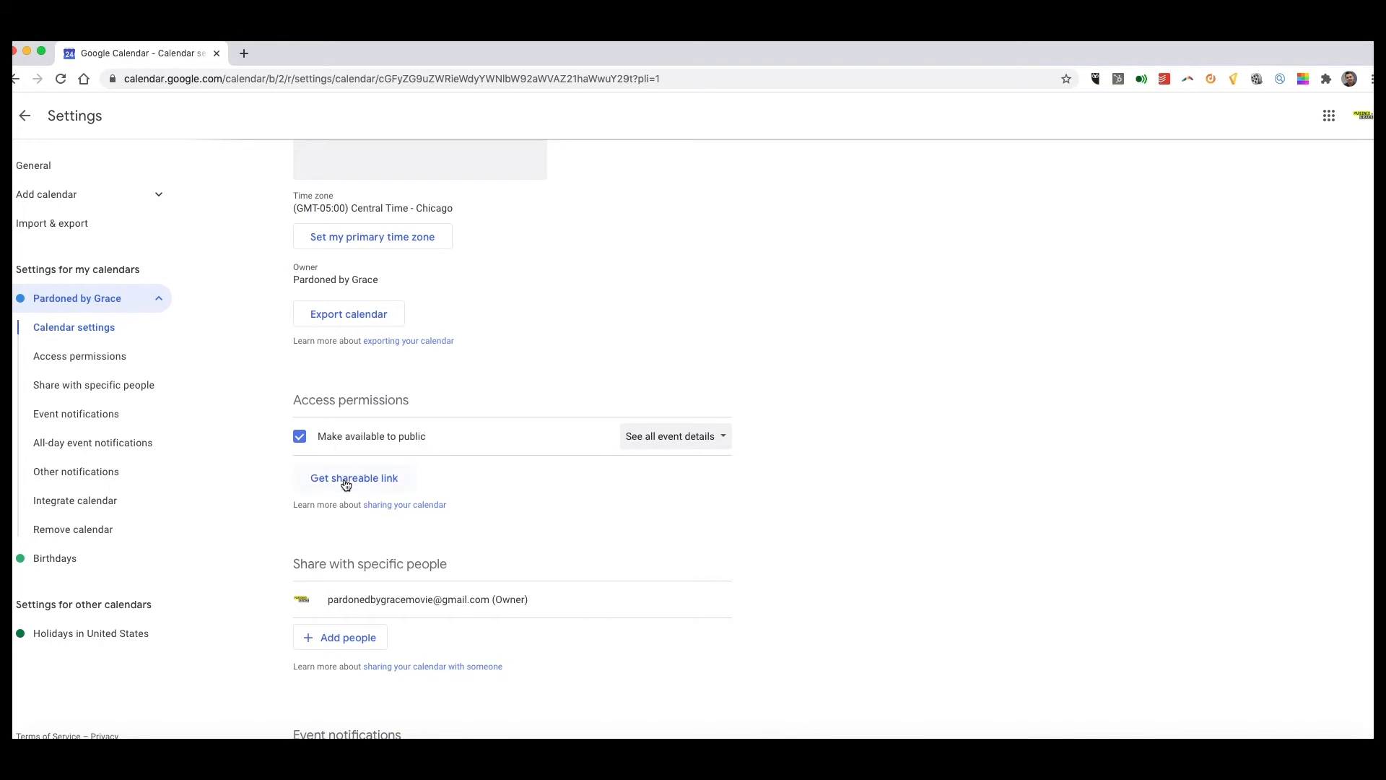
pyautogui.click(353, 478)
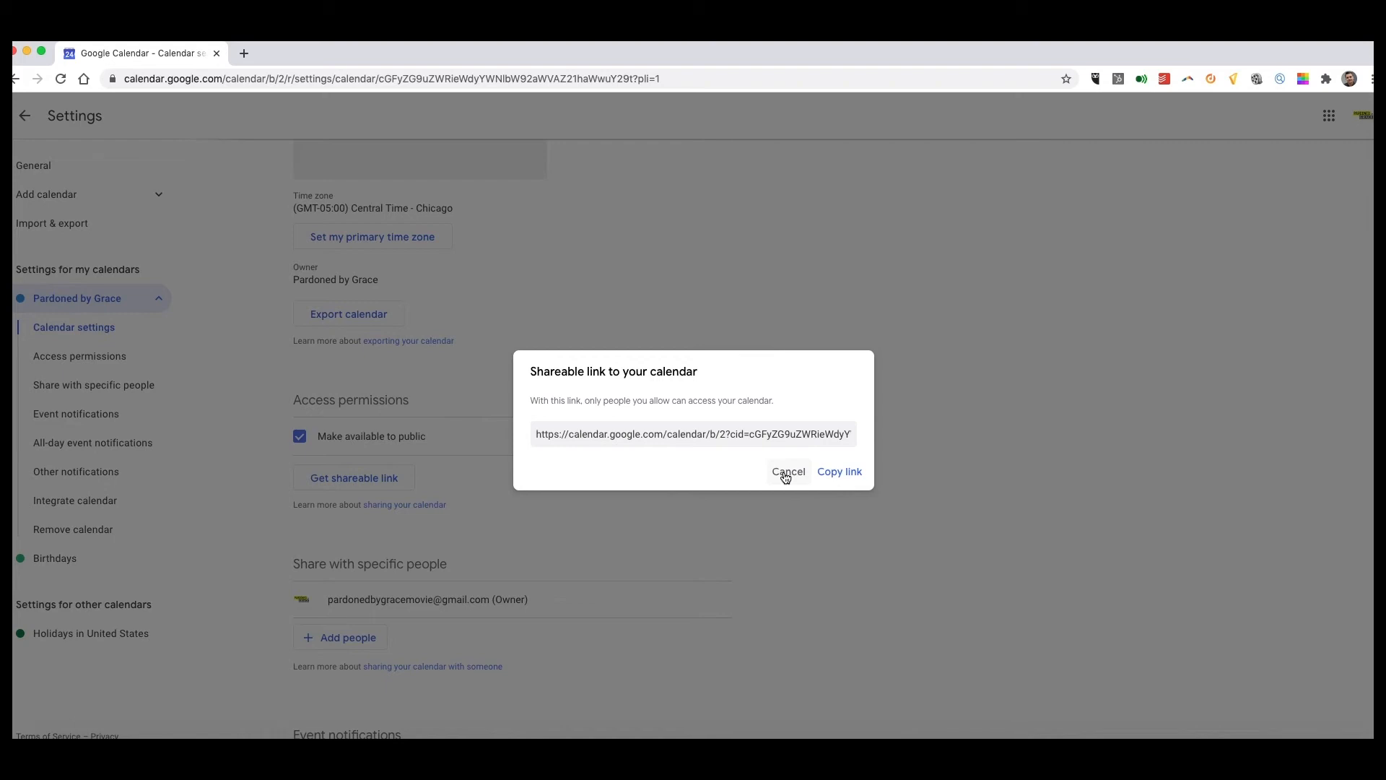
pyautogui.click(786, 471)
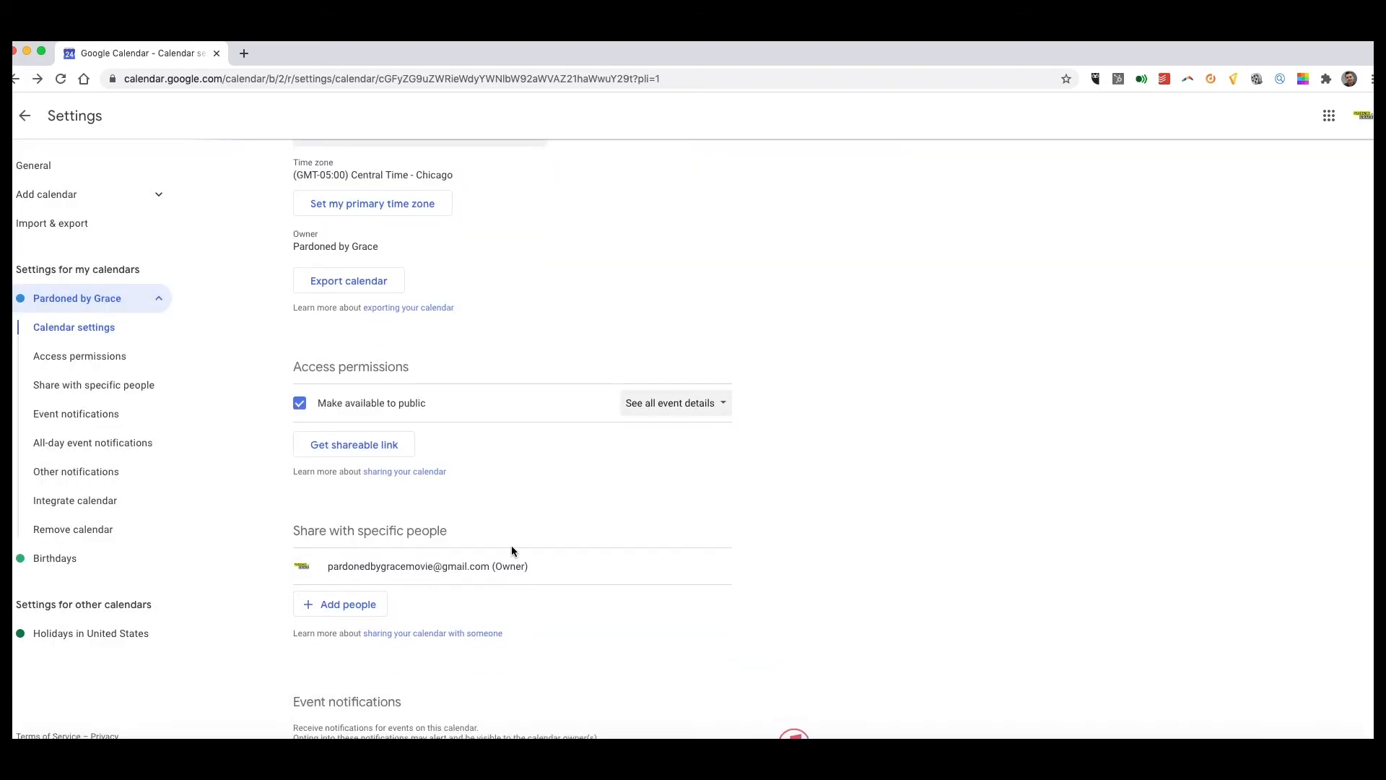
pyautogui.scroll(-3)
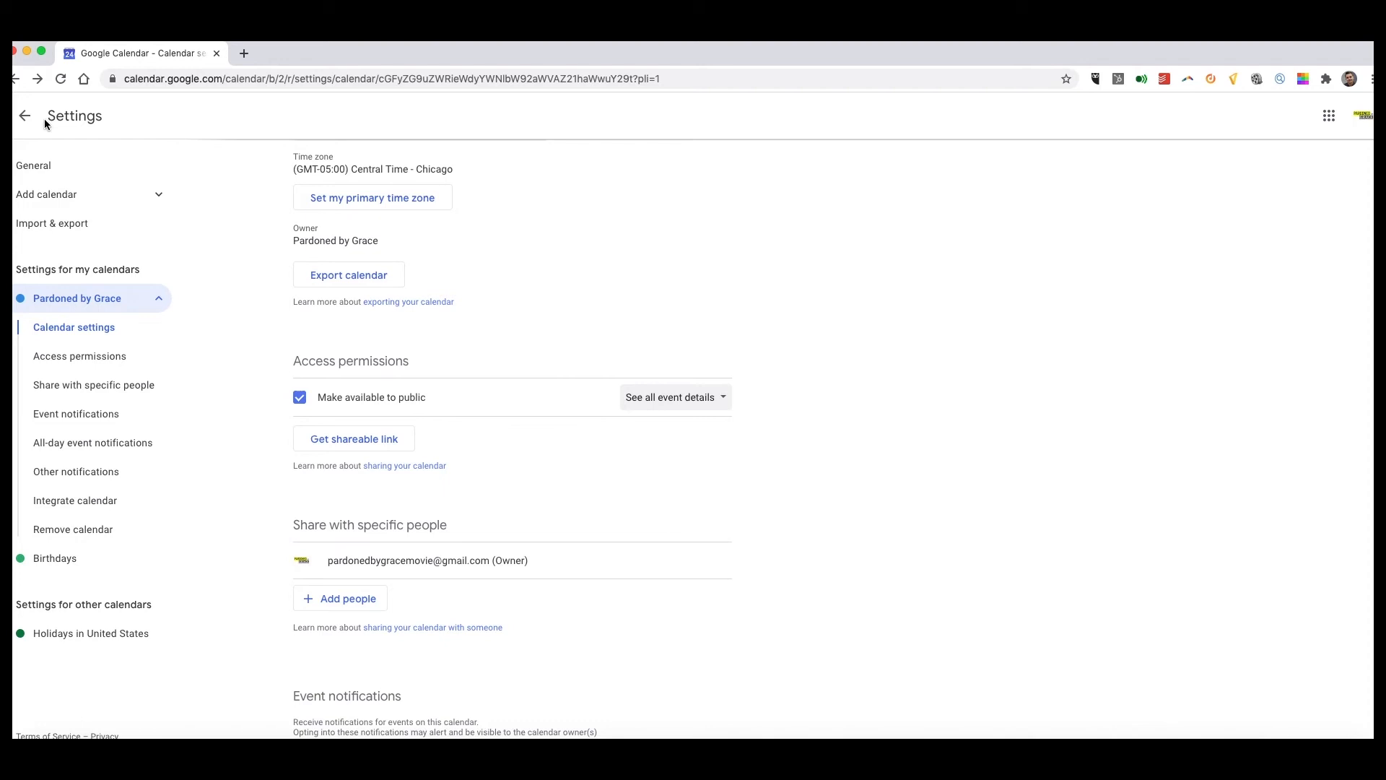
# - Return from Settings to the July 2019 month view
pyautogui.click(24, 116)
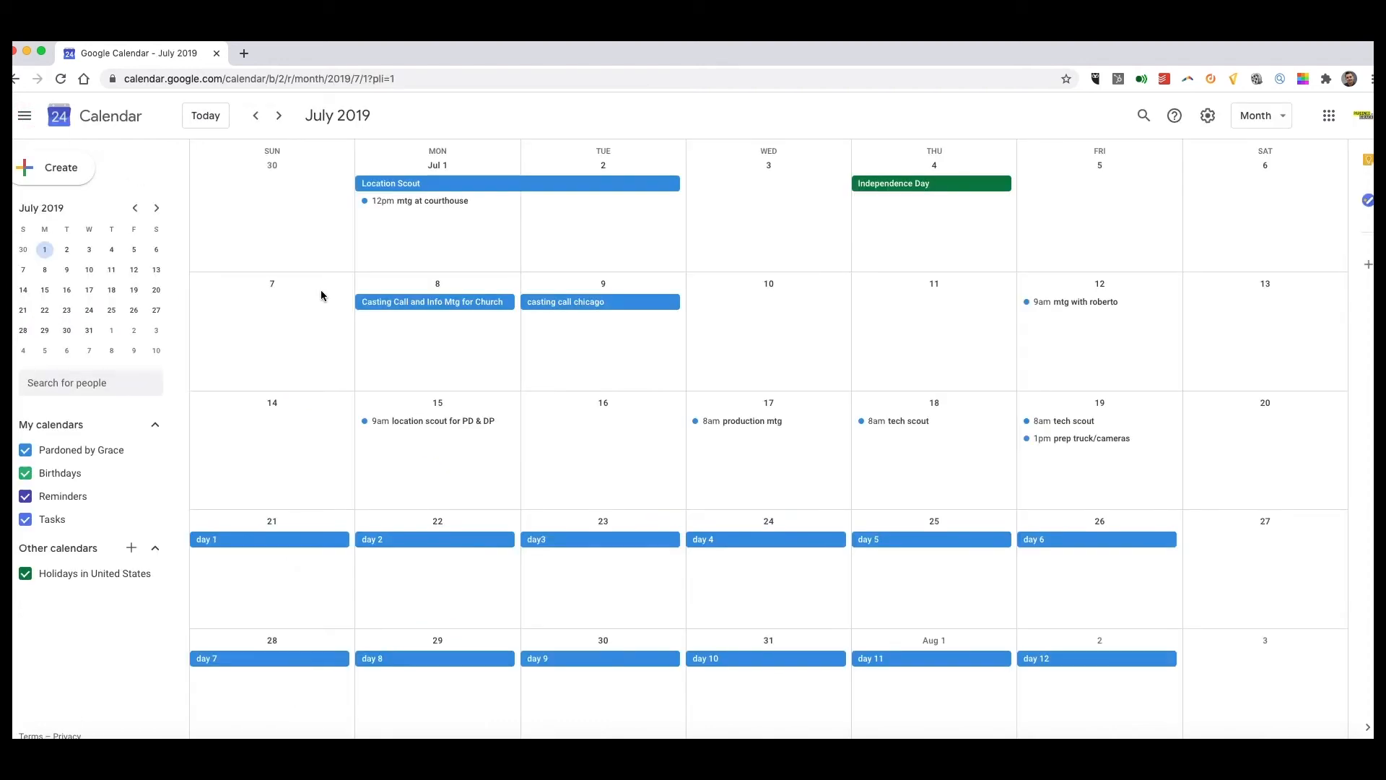
pyautogui.moveTo(708, 560)
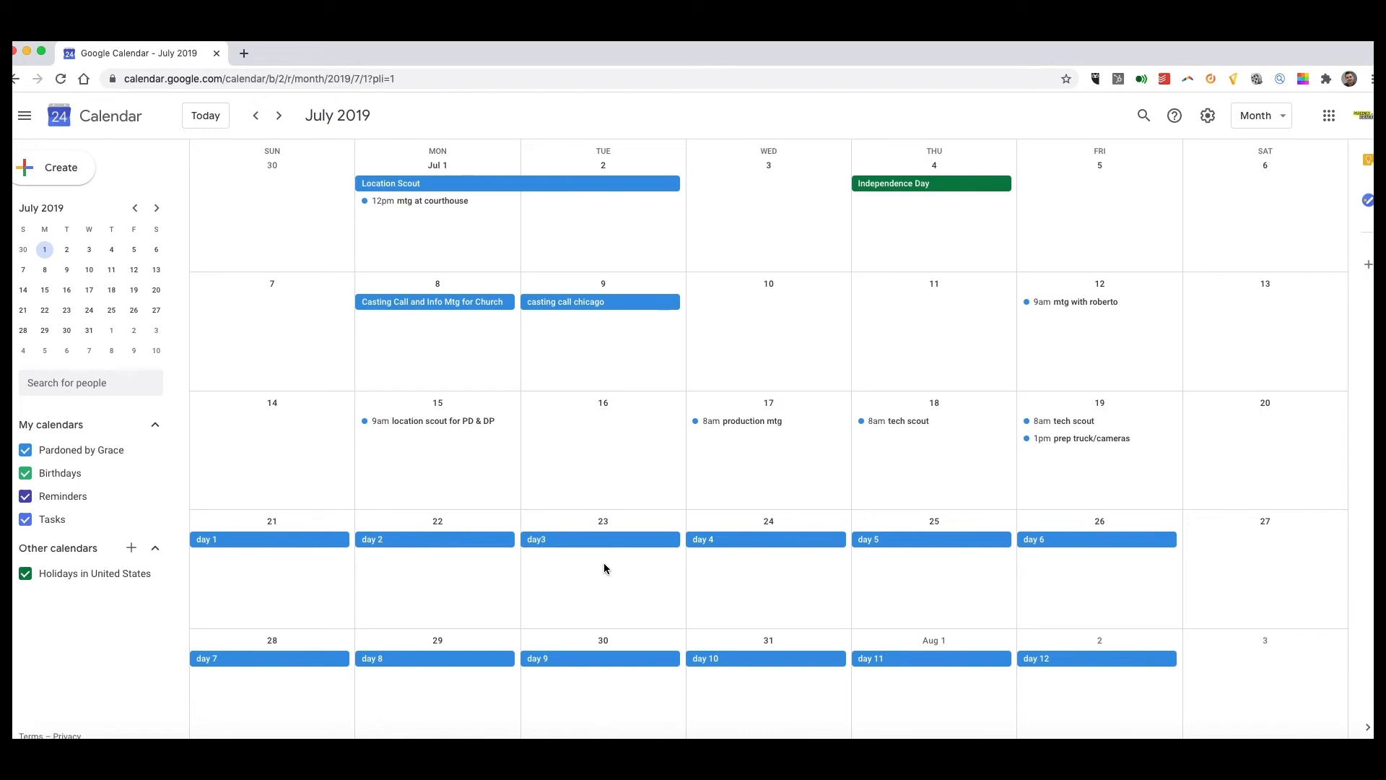
pyautogui.moveTo(651, 459)
pyautogui.write('D')
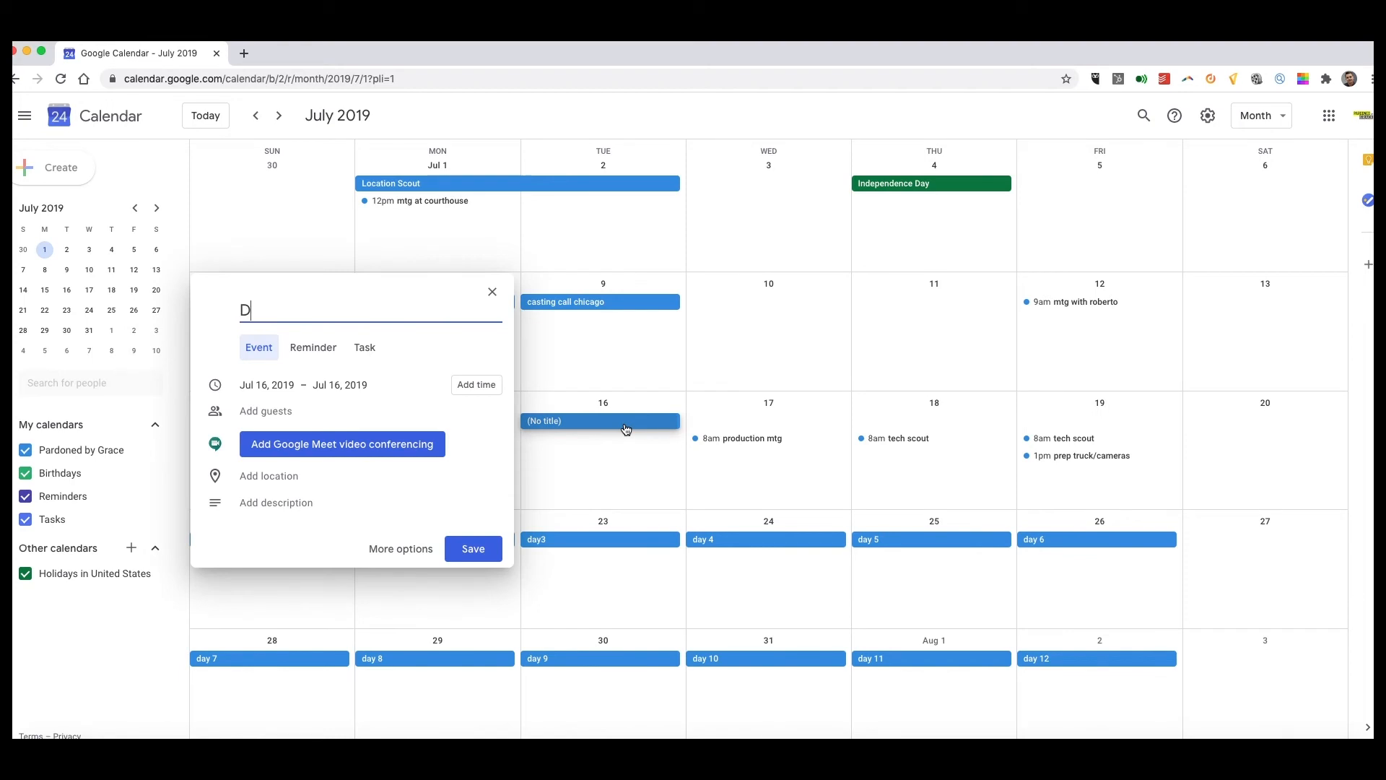
# - Create a 'Director / AD Meeting' event on July 16 and give it a 2pm time
pyautogui.write('irector /')
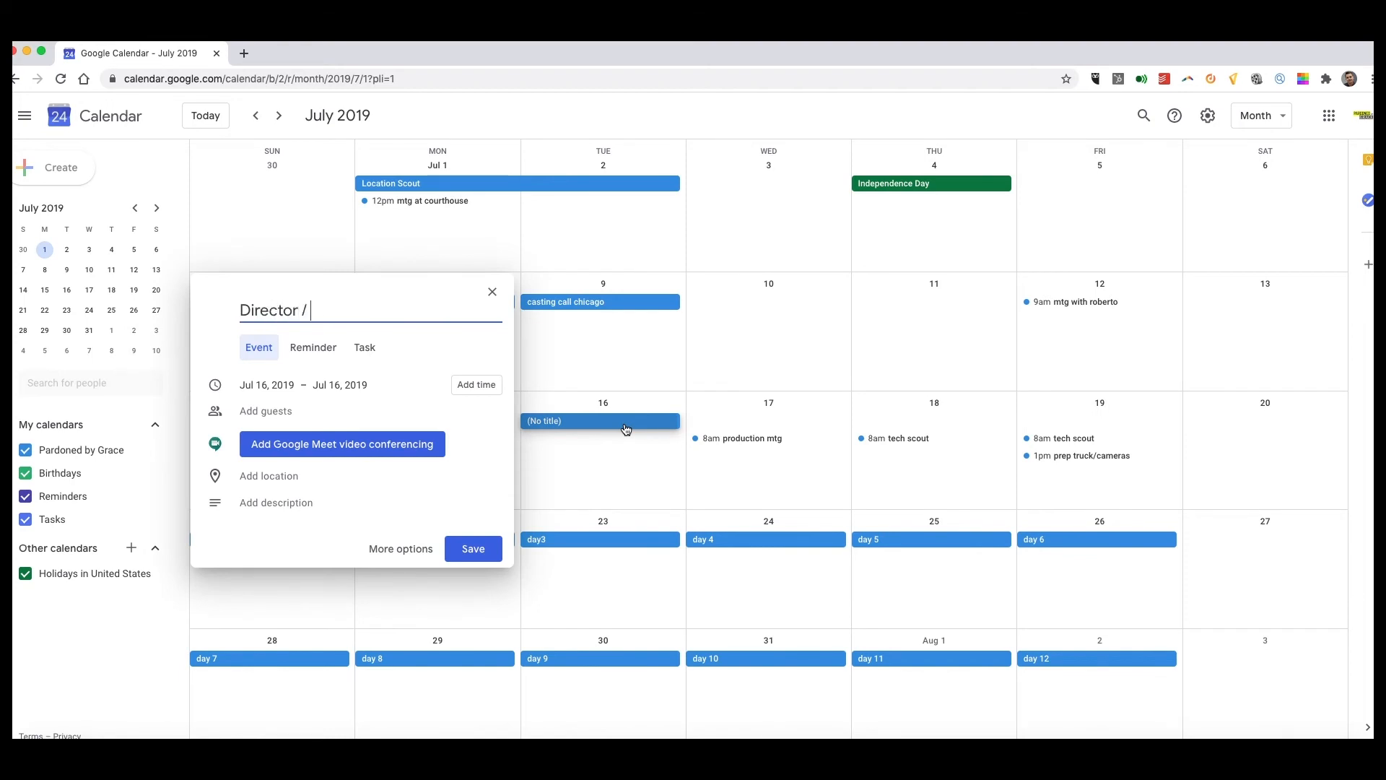
pyautogui.write('AD Meeting')
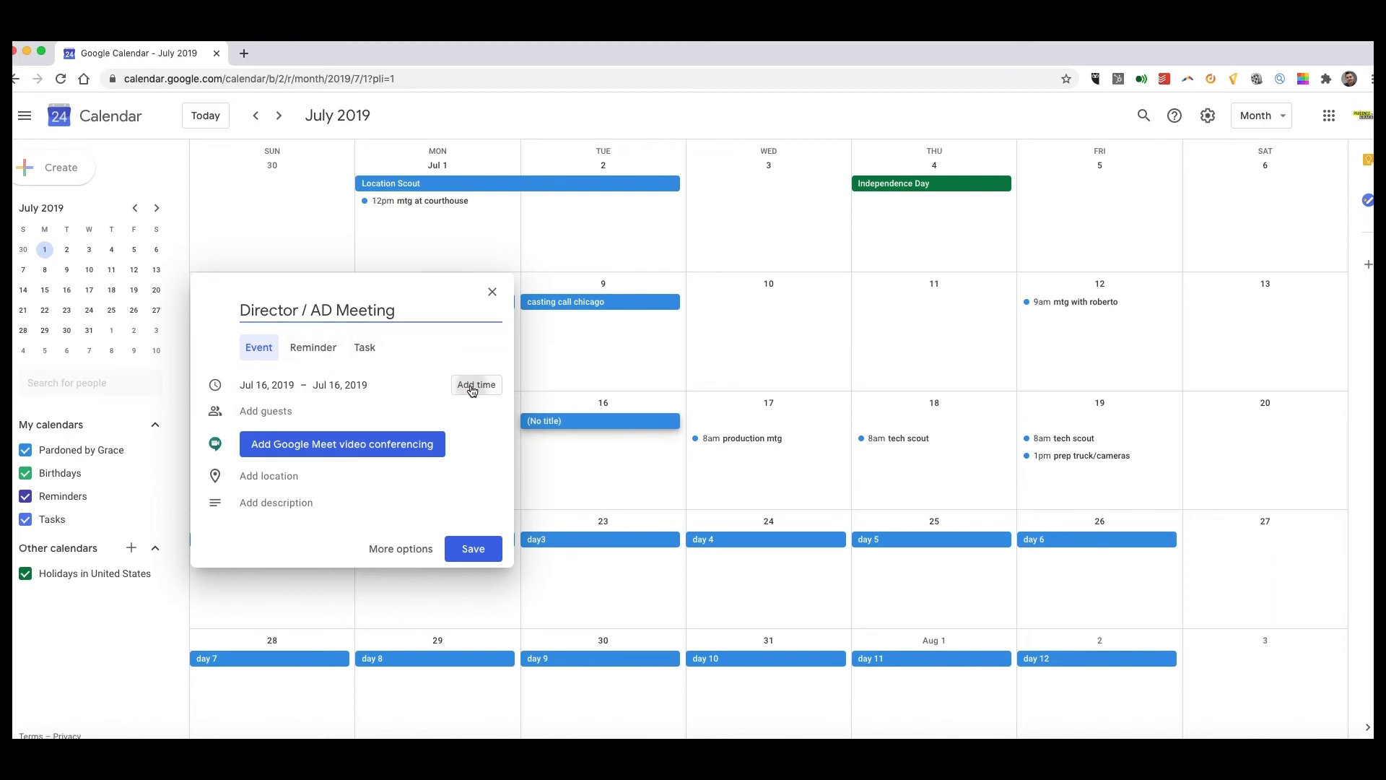
pyautogui.click(475, 384)
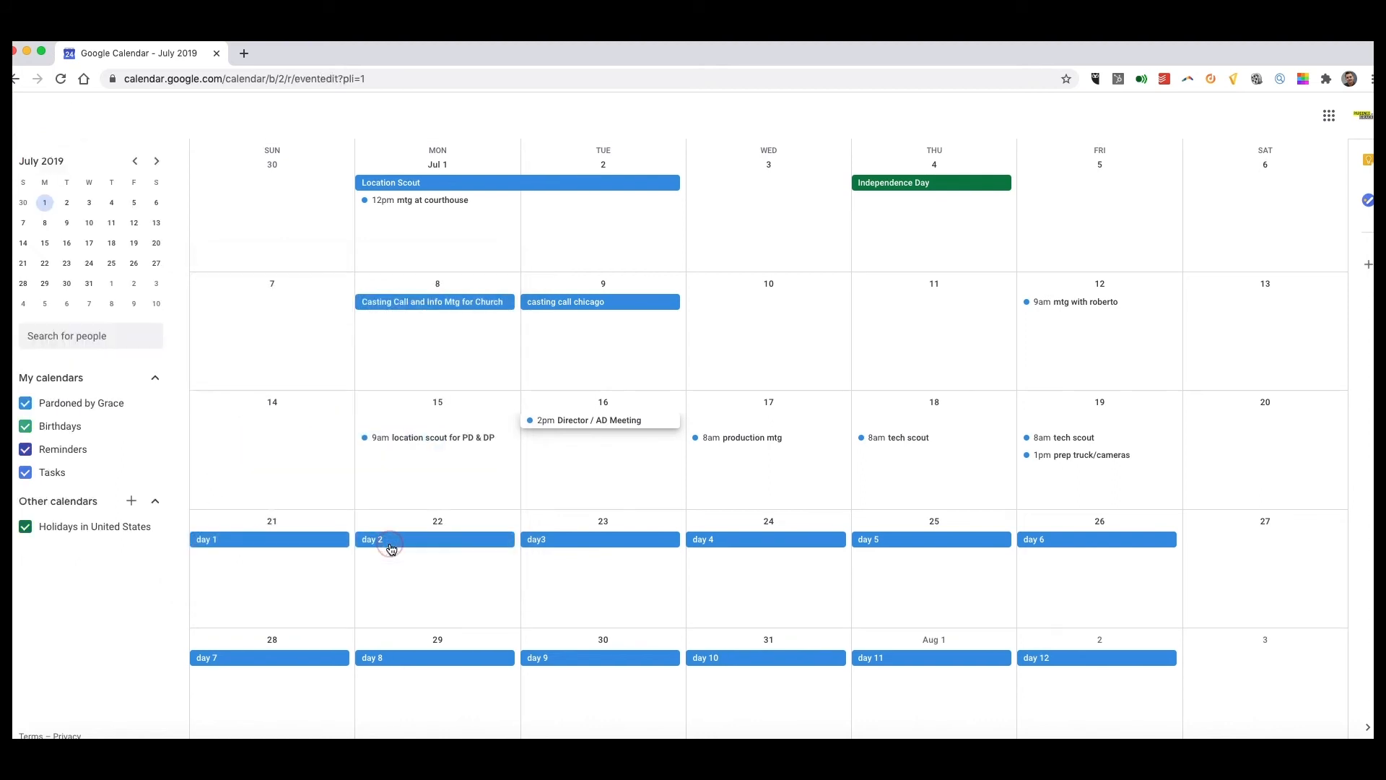
# - Give the meeting location 'production office', colour it red (Tomato), and save it
pyautogui.click(588, 420)
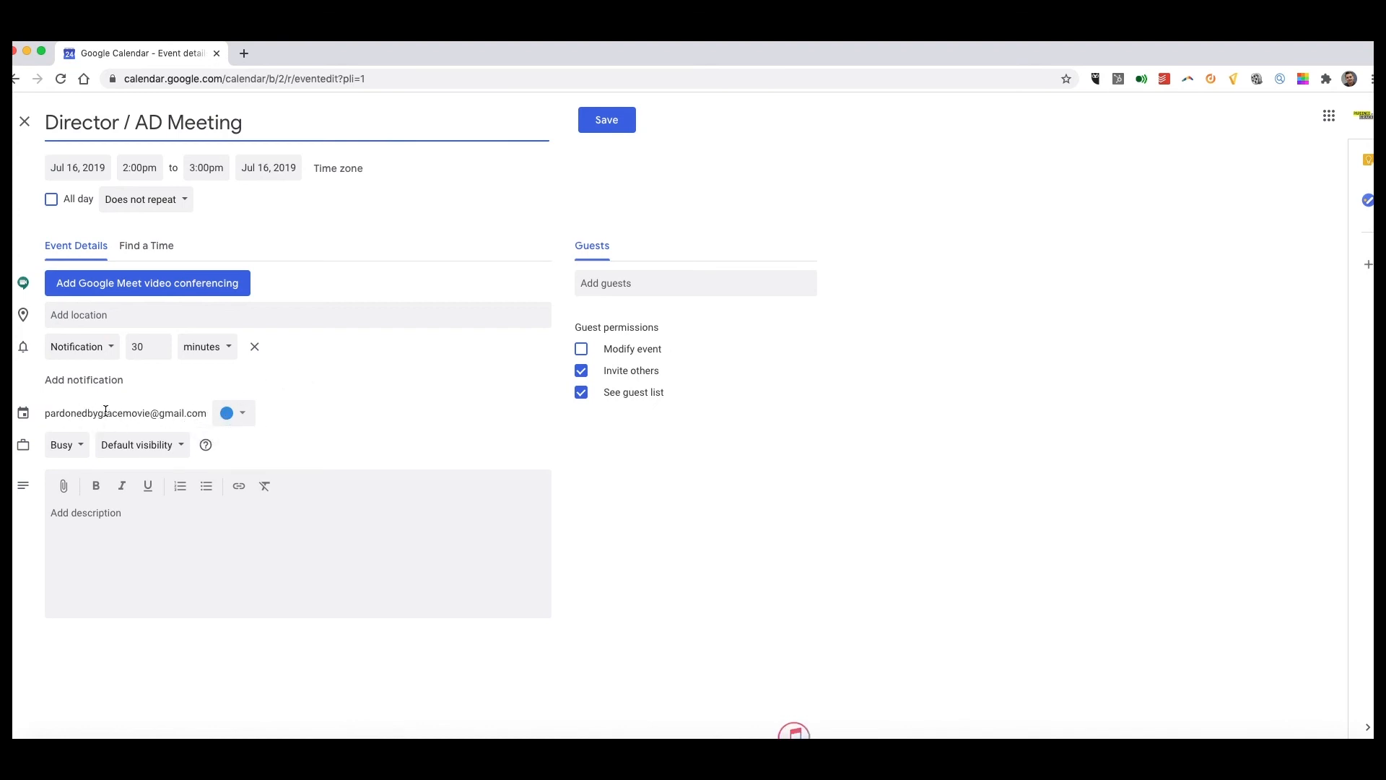
pyautogui.moveTo(243, 413)
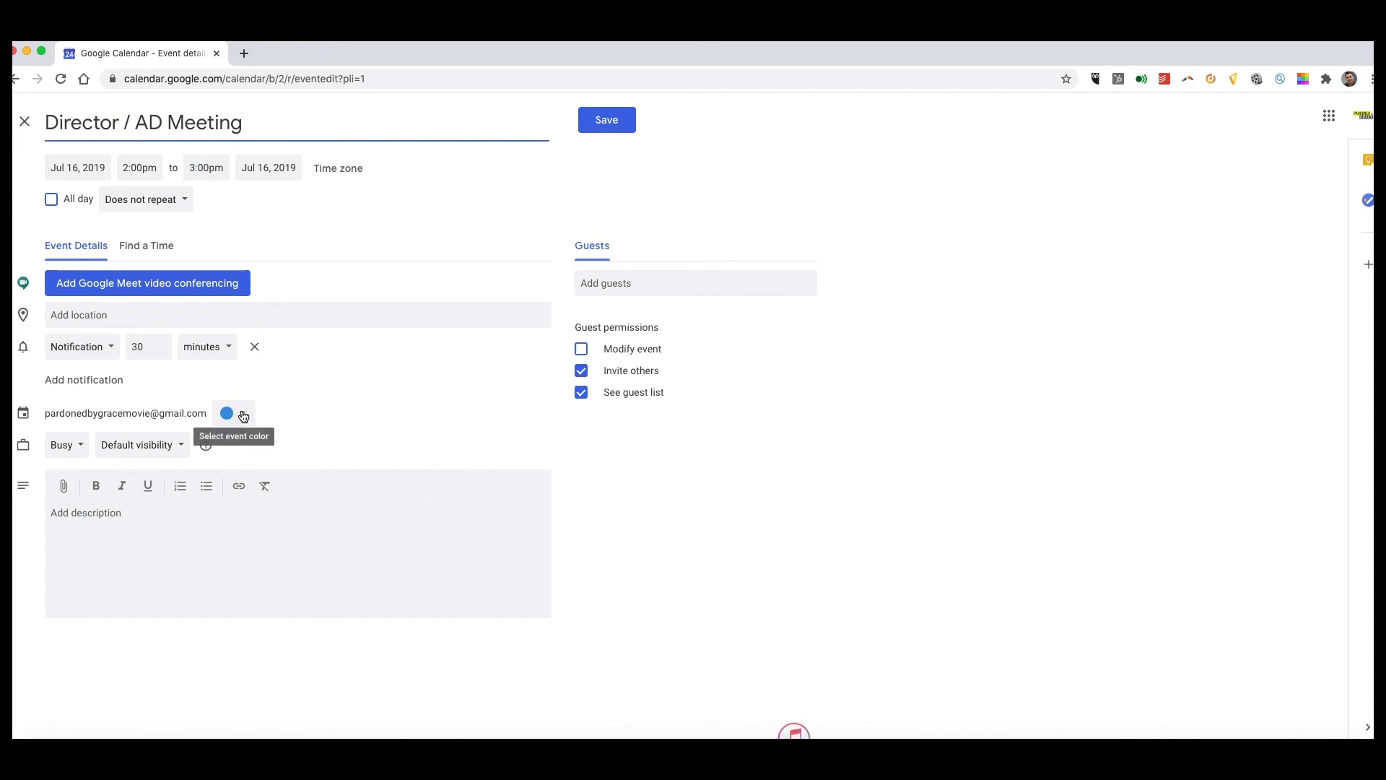
pyautogui.click(225, 413)
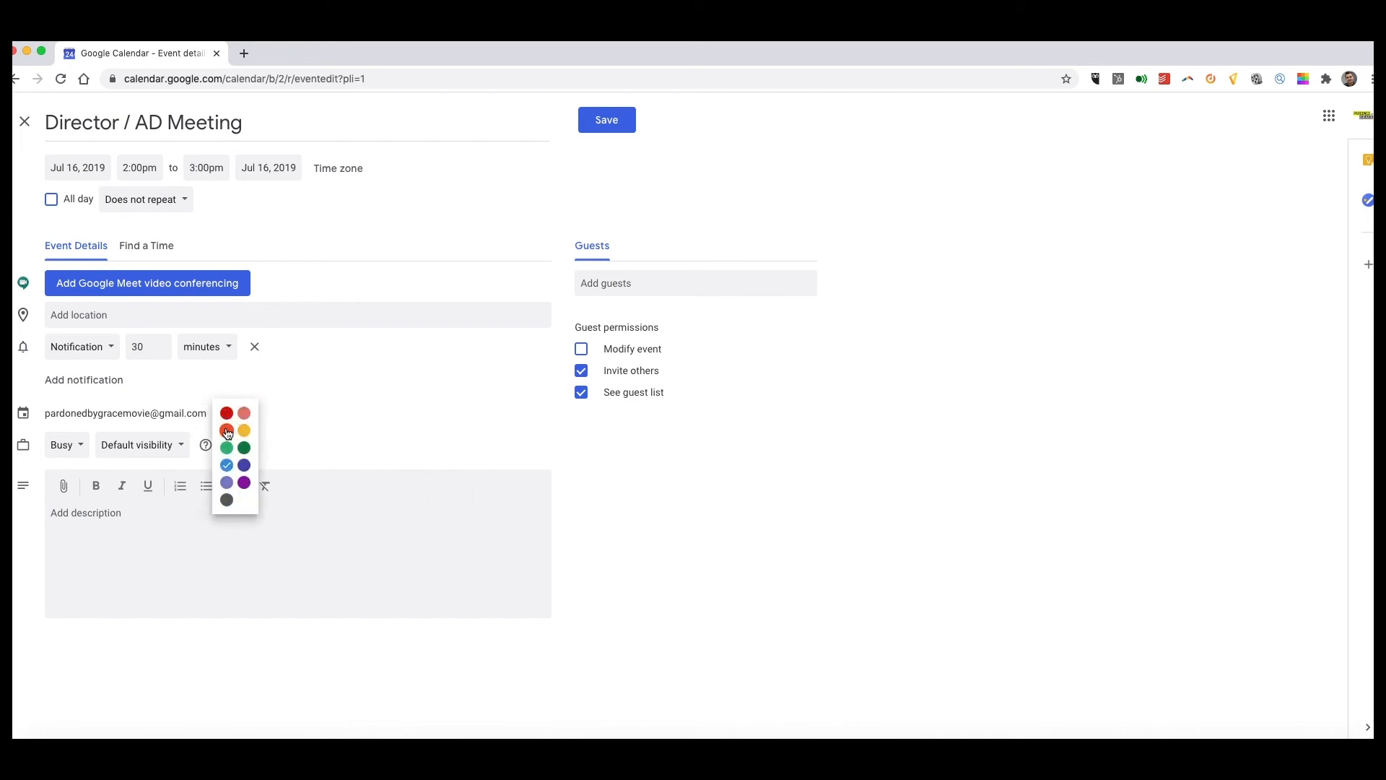
pyautogui.click(225, 430)
pyautogui.write('production office')
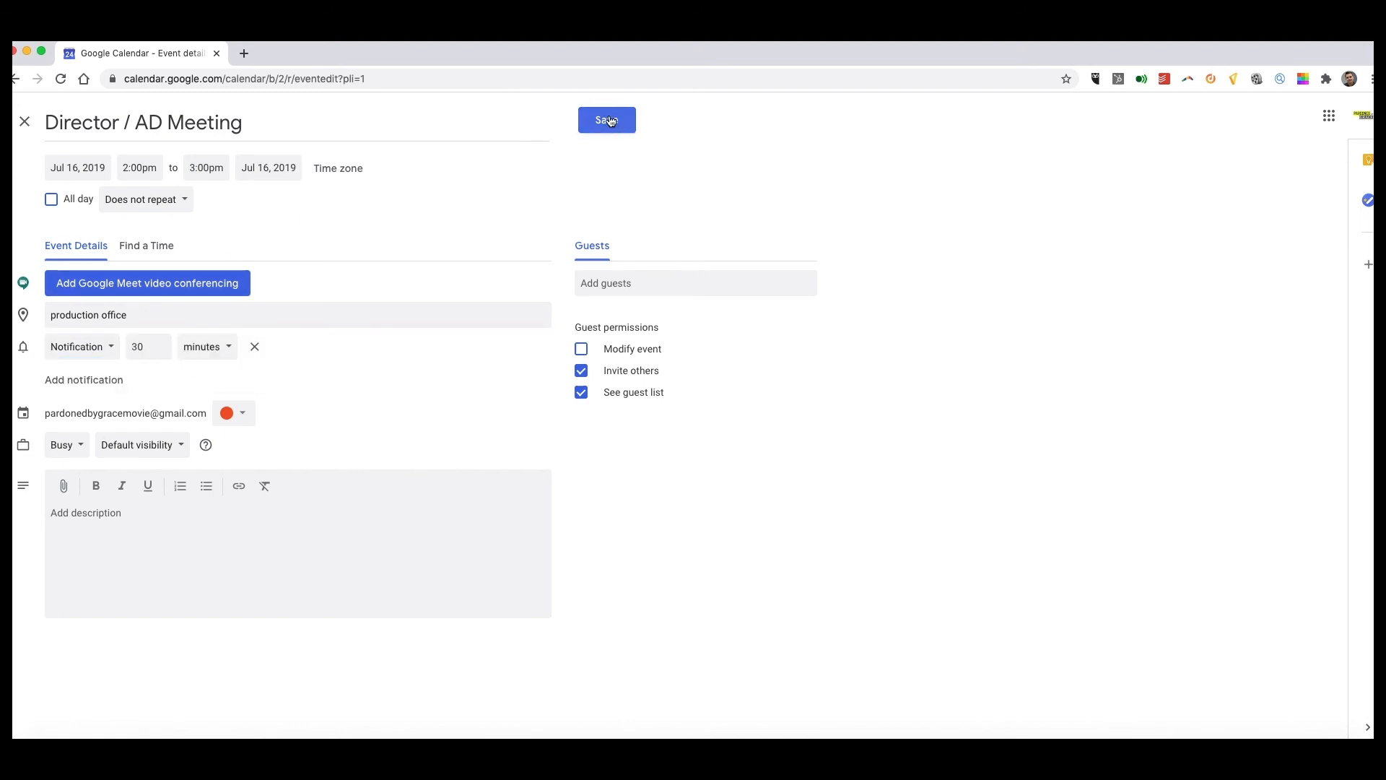
pyautogui.click(607, 120)
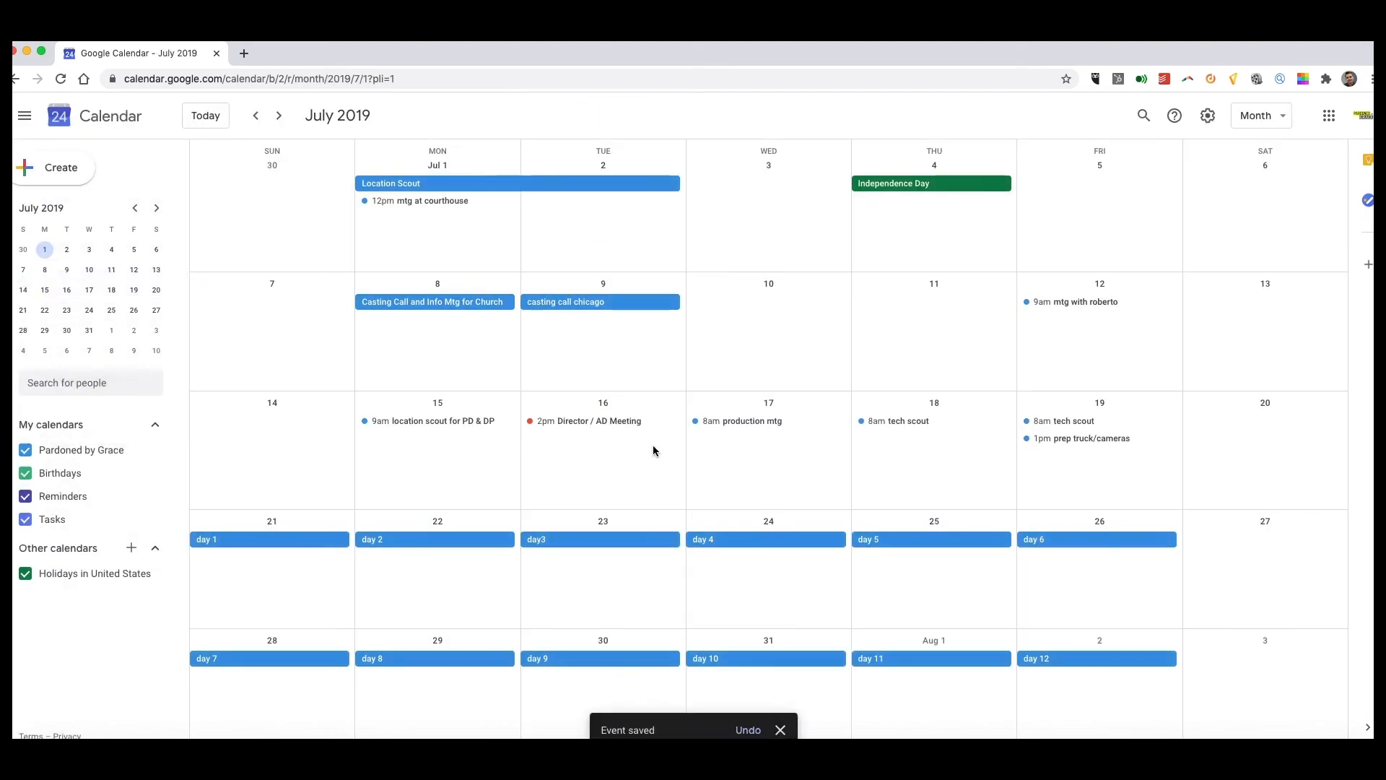
pyautogui.moveTo(515, 586)
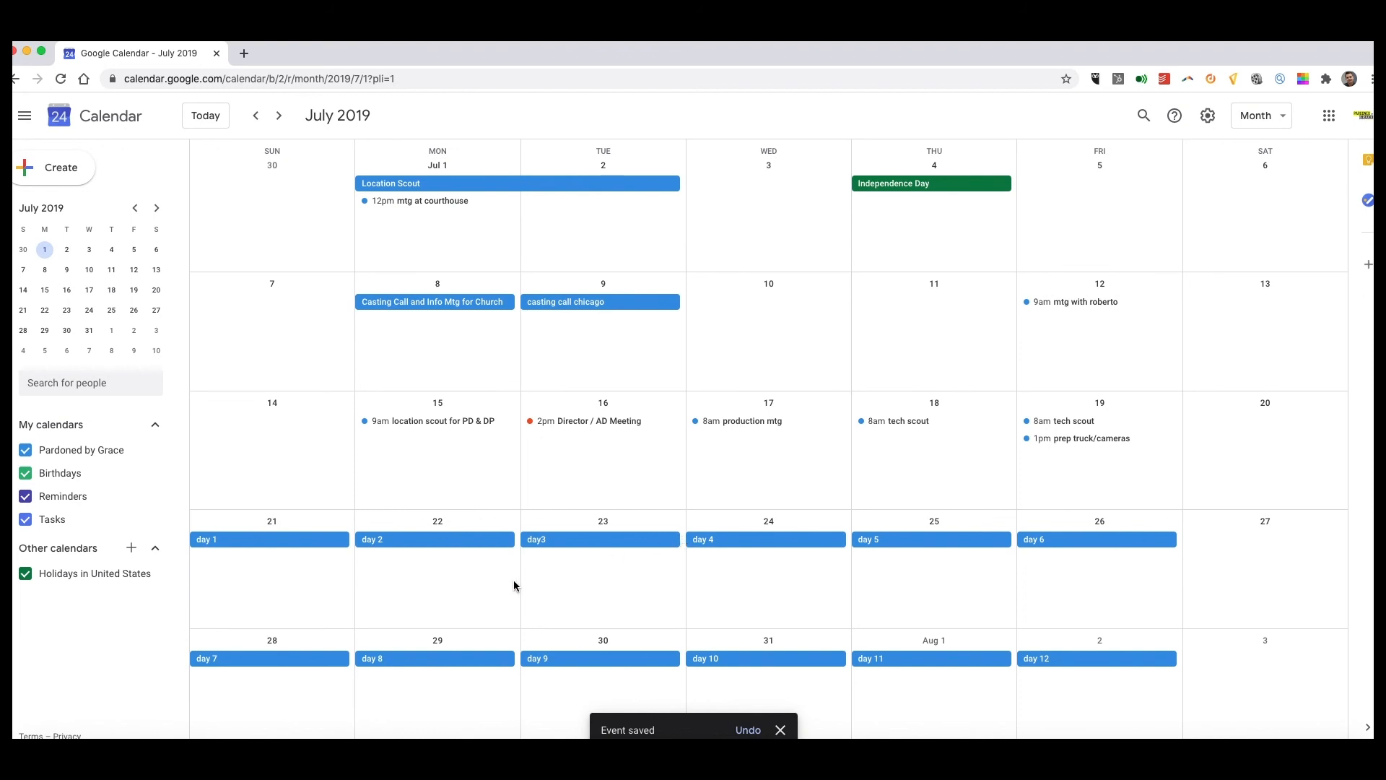